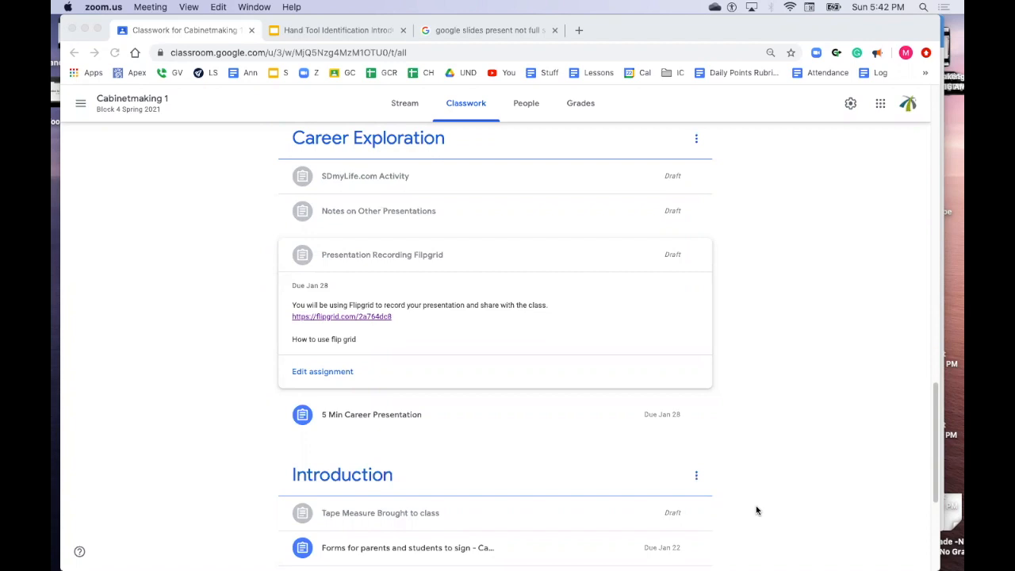
mouse_move(431, 295)
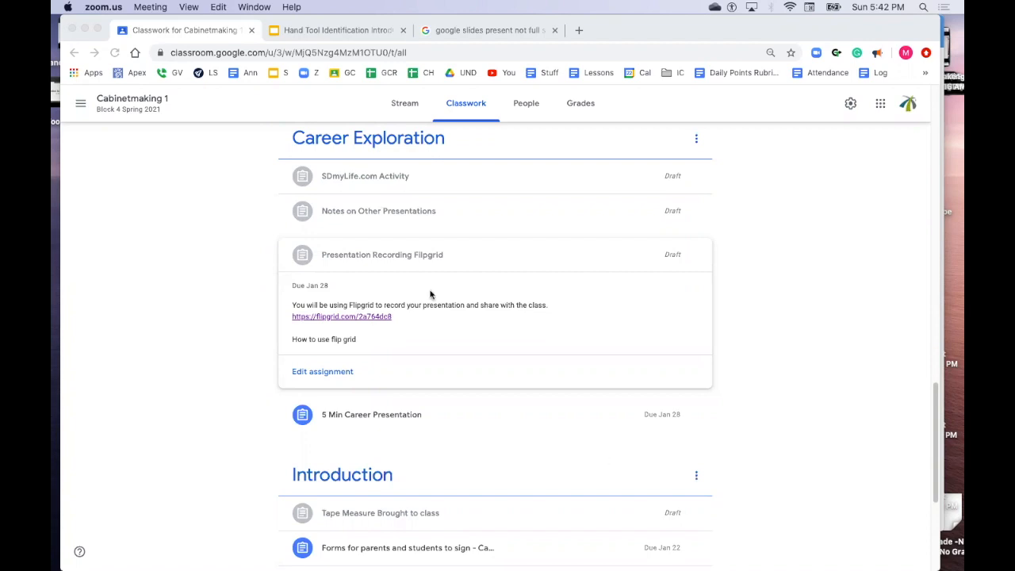
mouse_move(159, 98)
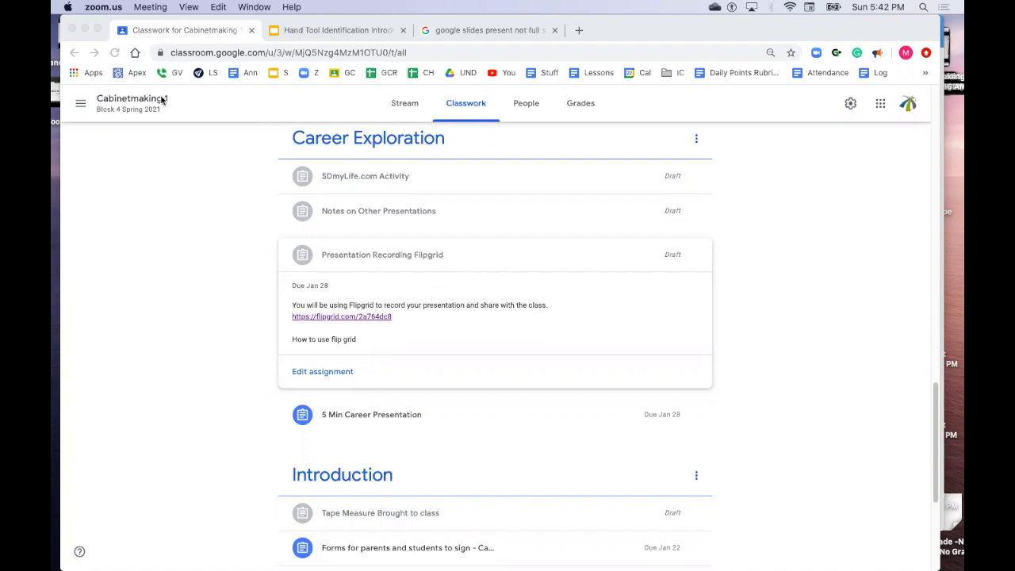
mouse_move(478, 104)
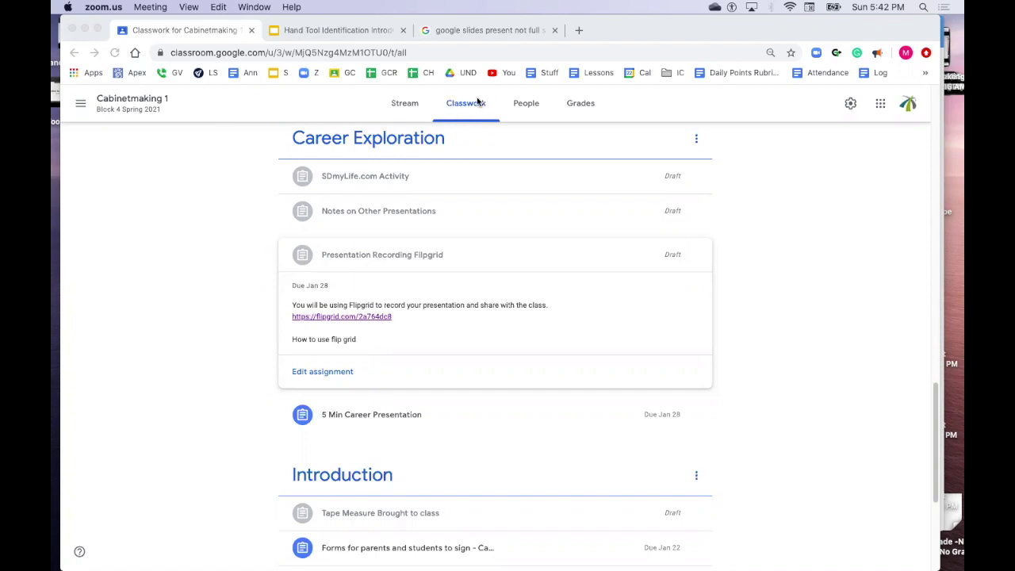
mouse_move(421, 124)
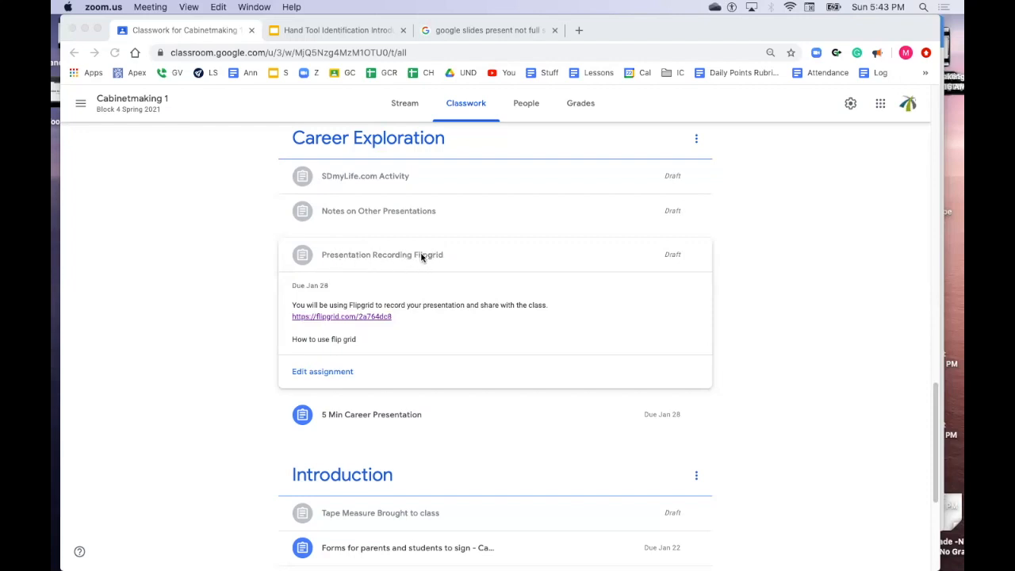
mouse_move(352, 319)
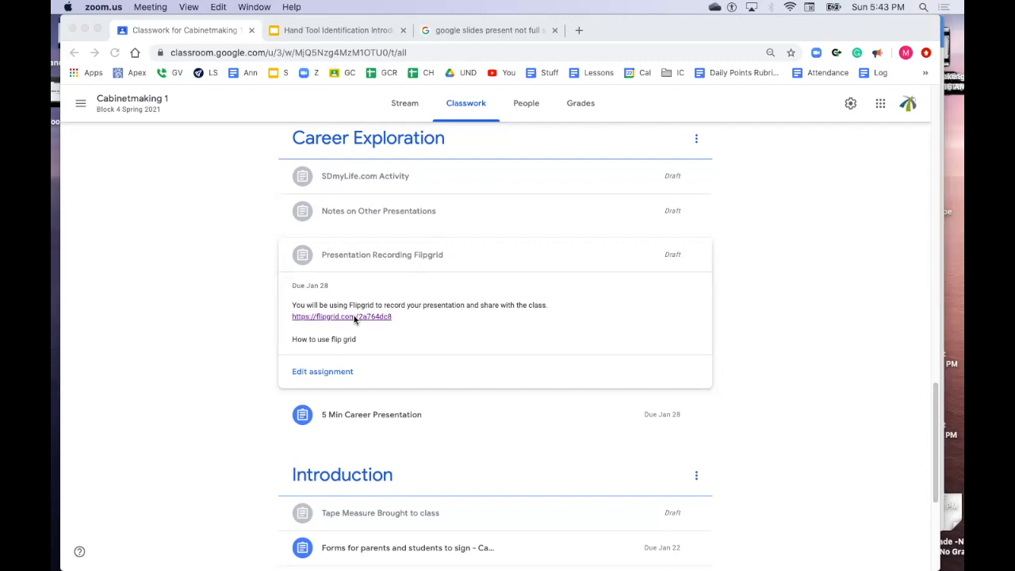
- Open the flipgrid.com link inside the Presentation Recording Flipgrid assignment
click(352, 320)
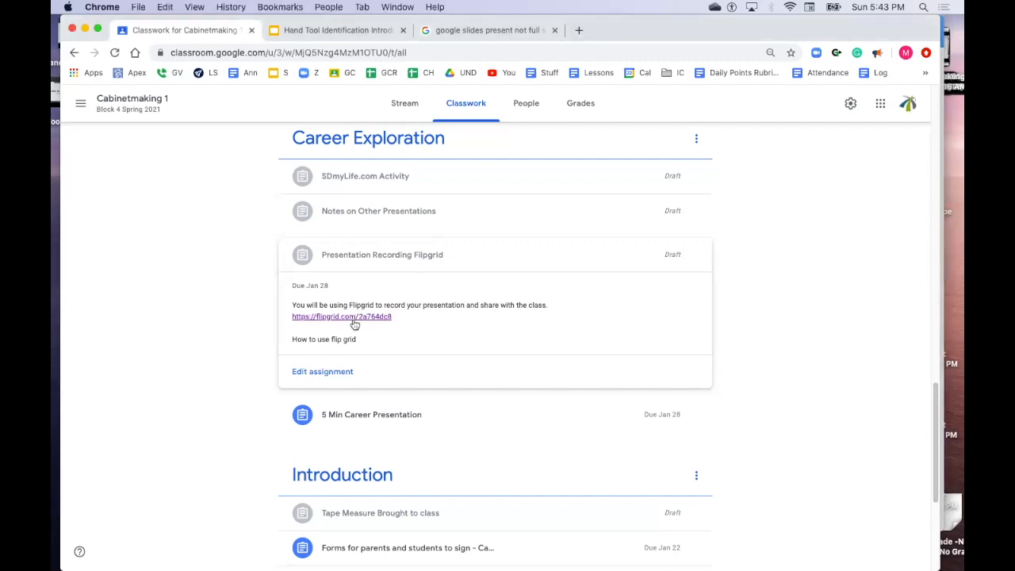
- Join with Google, pick the account, and review the Career Presentations topic with 0 responses
click(341, 317)
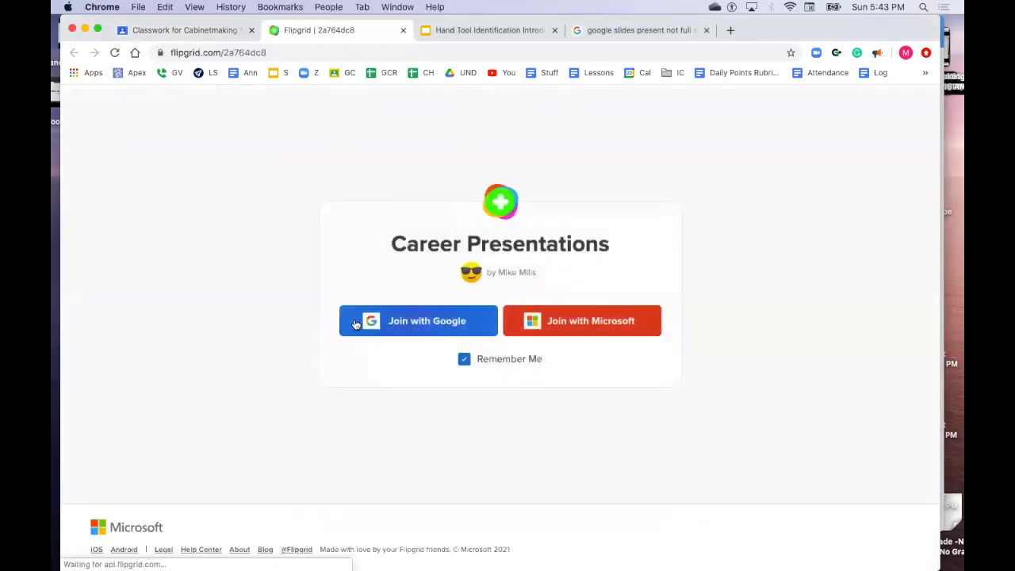
click(419, 320)
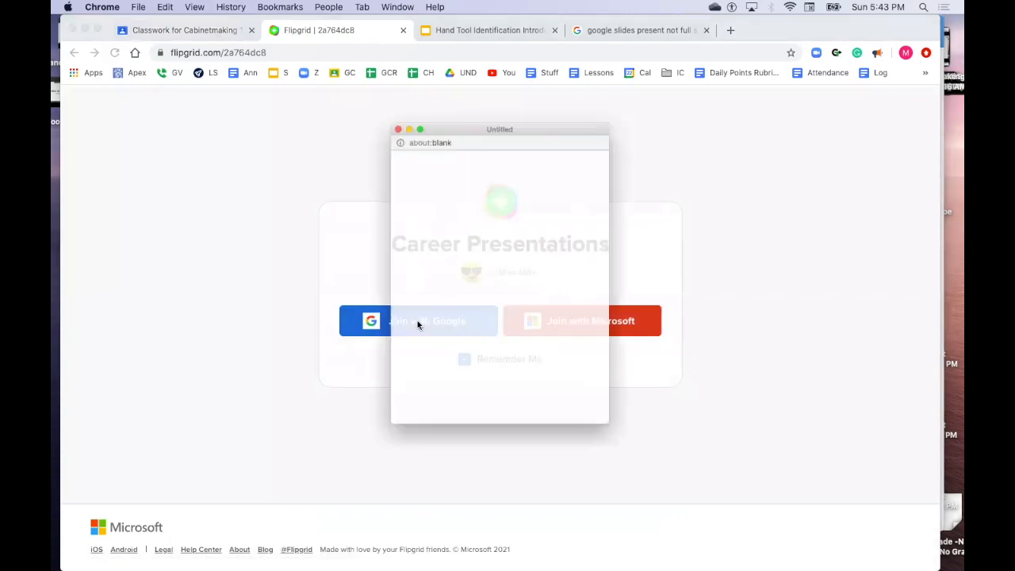
click(419, 320)
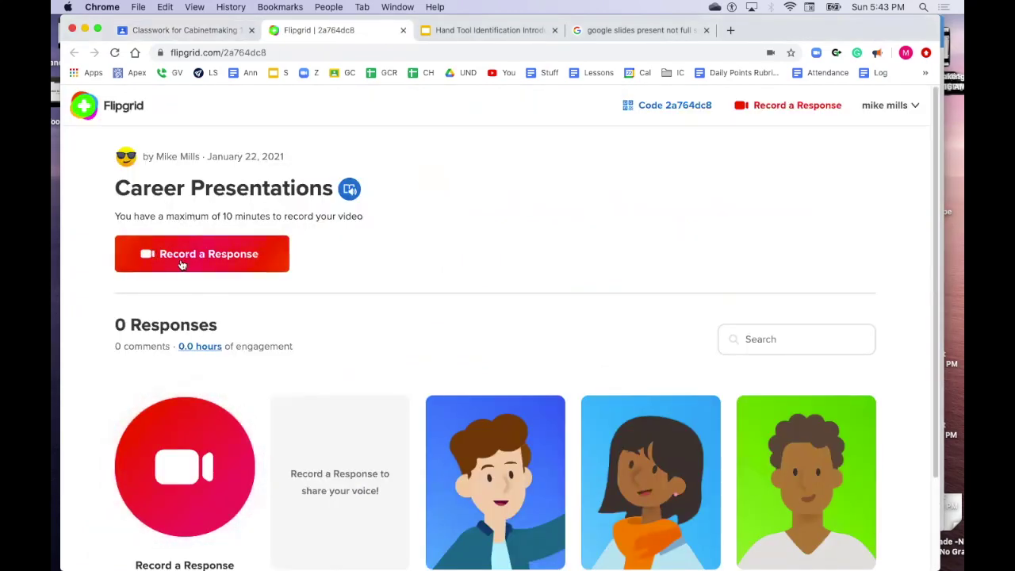
mouse_move(603, 436)
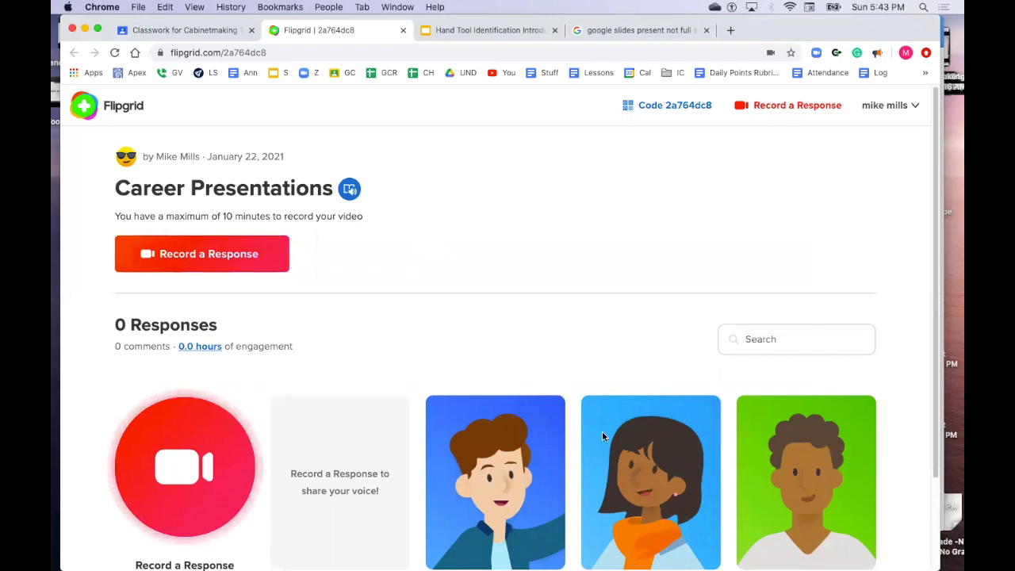
mouse_move(936, 419)
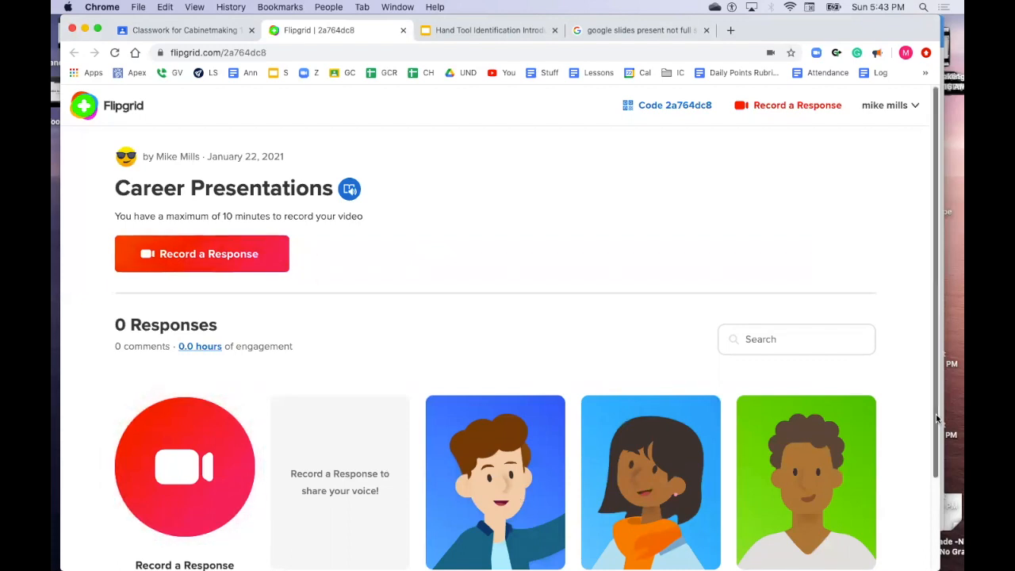
scroll(down, 3)
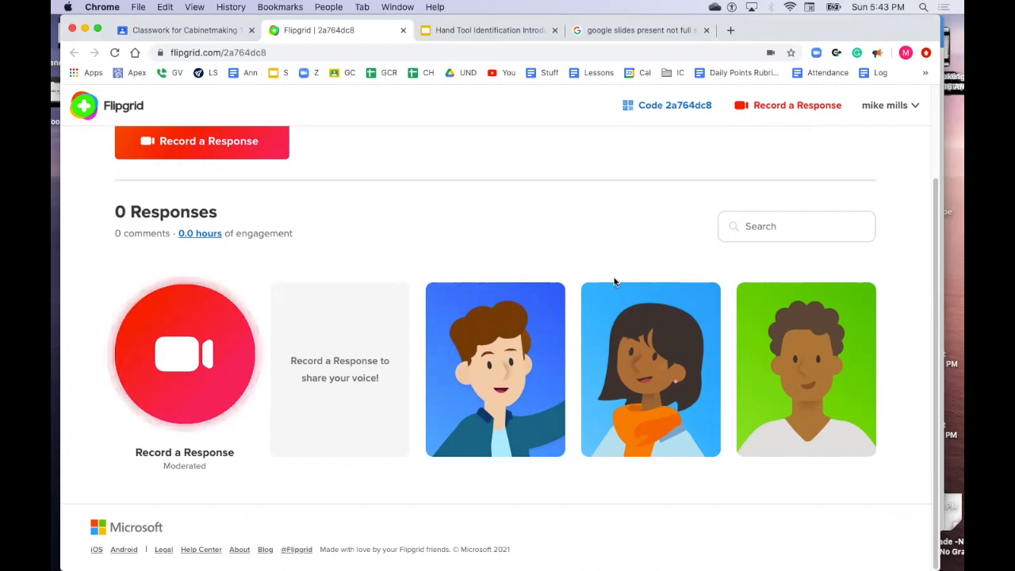
mouse_move(936, 353)
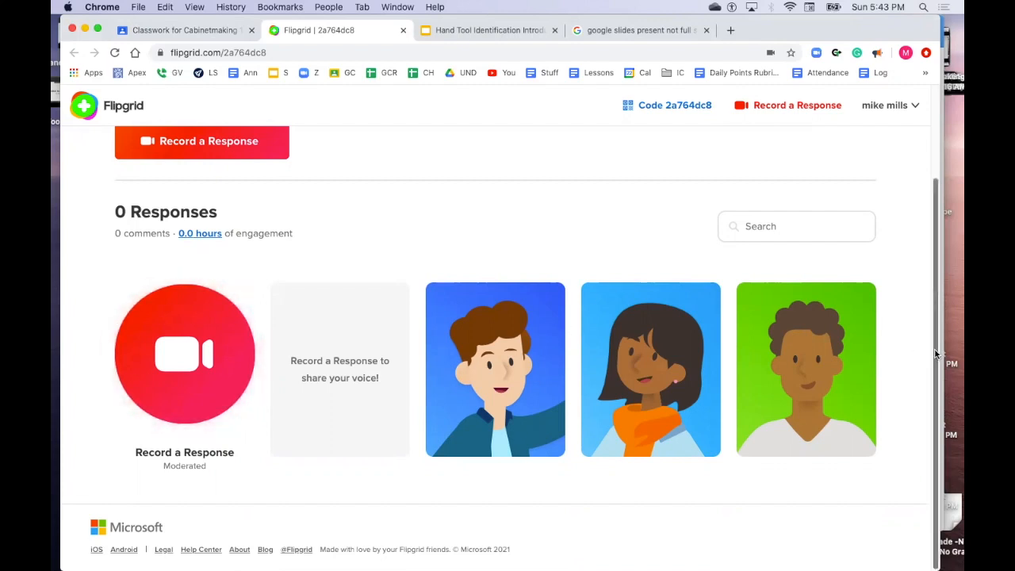
scroll(up, 3)
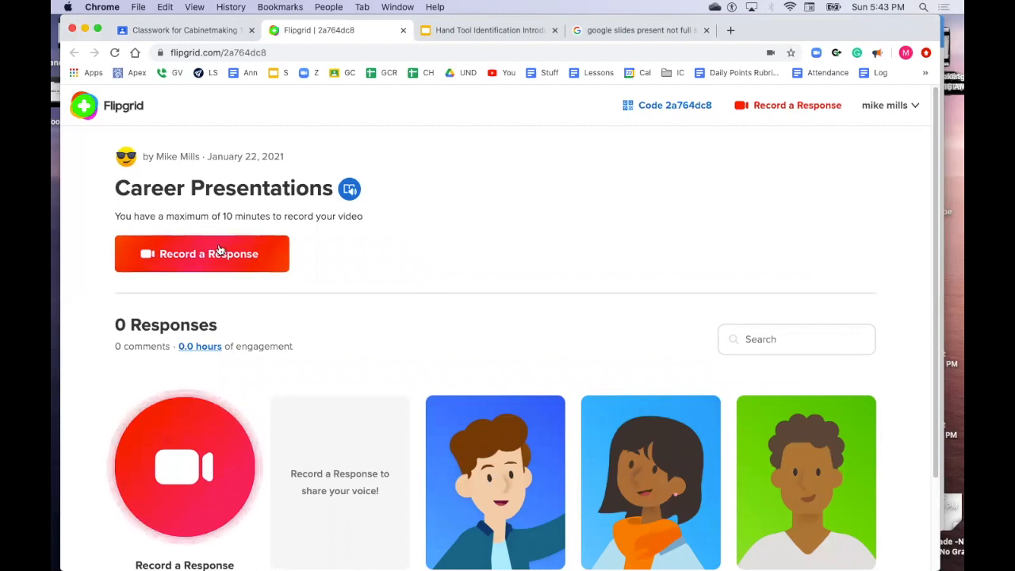
- Start a response and switch the recorder from camera to Record screen
click(203, 254)
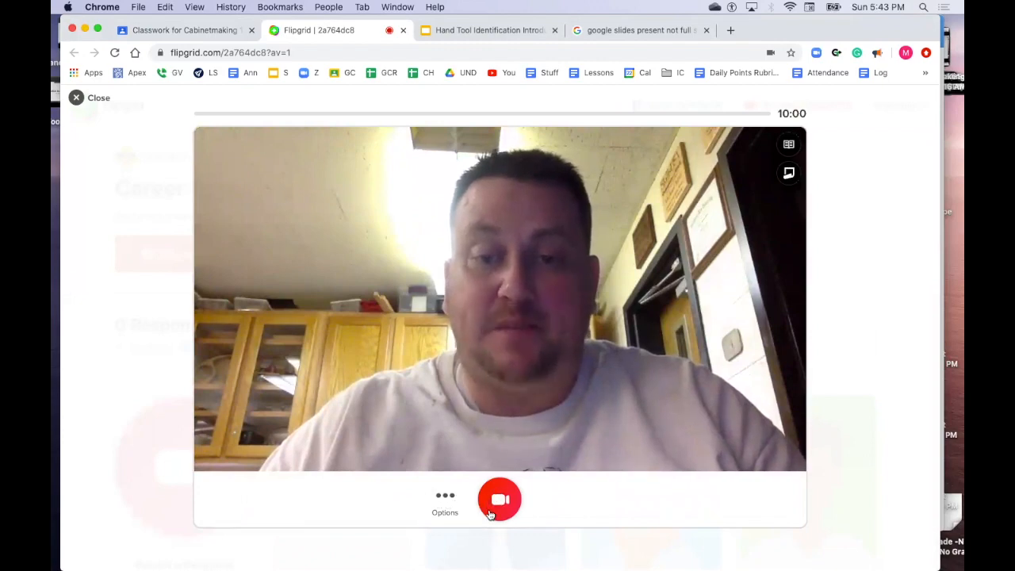
click(444, 495)
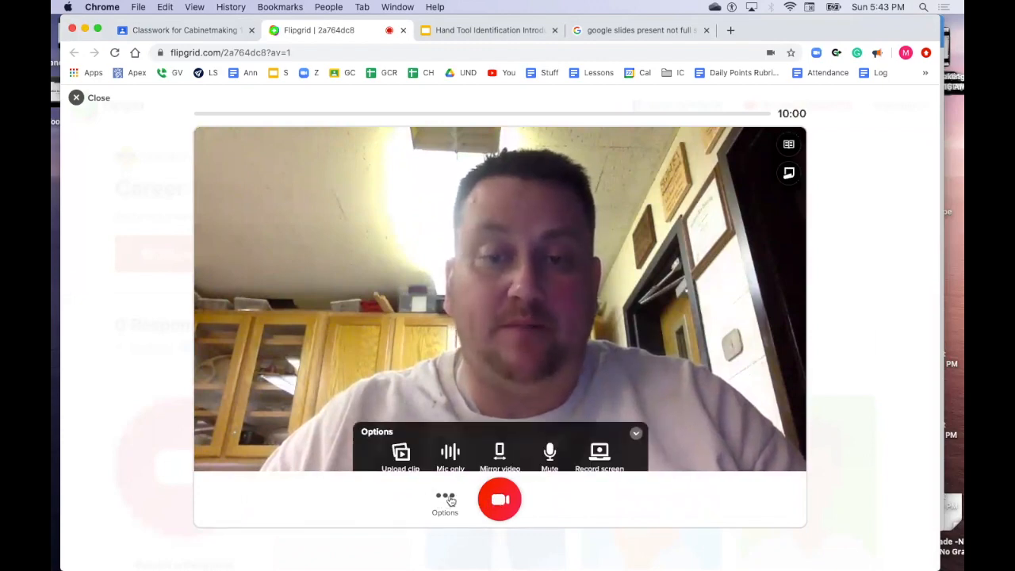
click(600, 452)
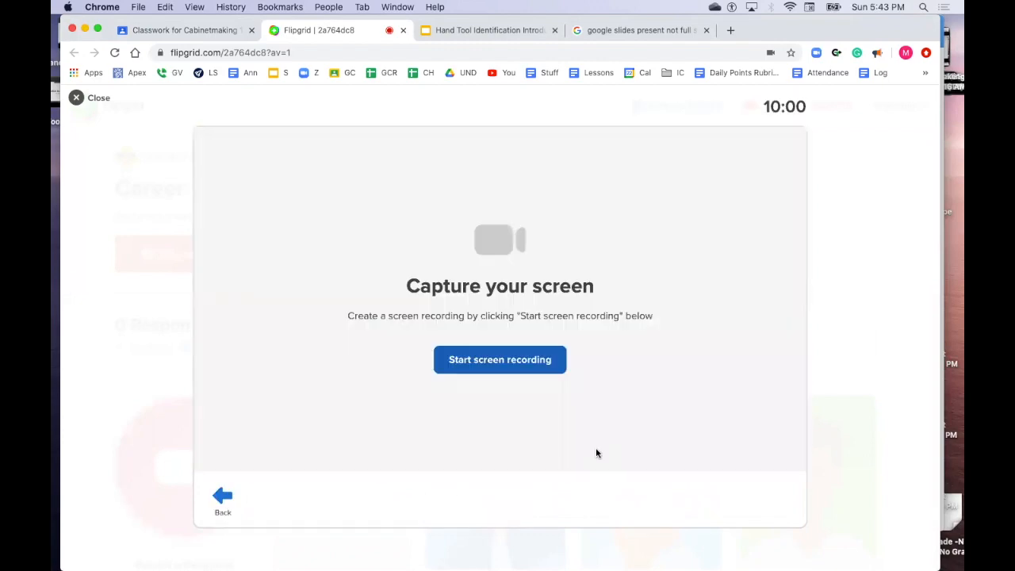
mouse_move(593, 446)
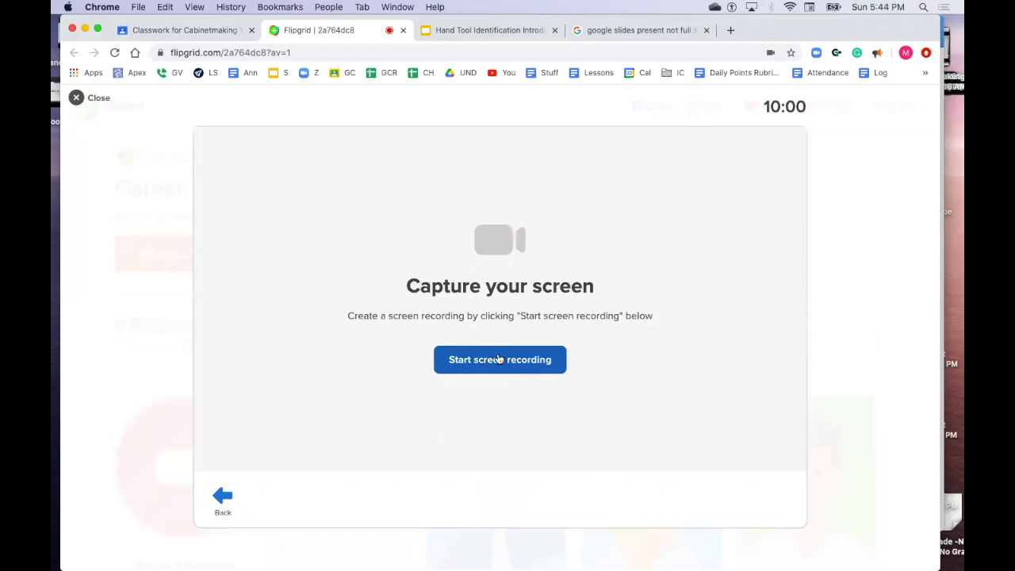
- Start screen recording to bring up Chrome's Share your screen dialog
click(499, 359)
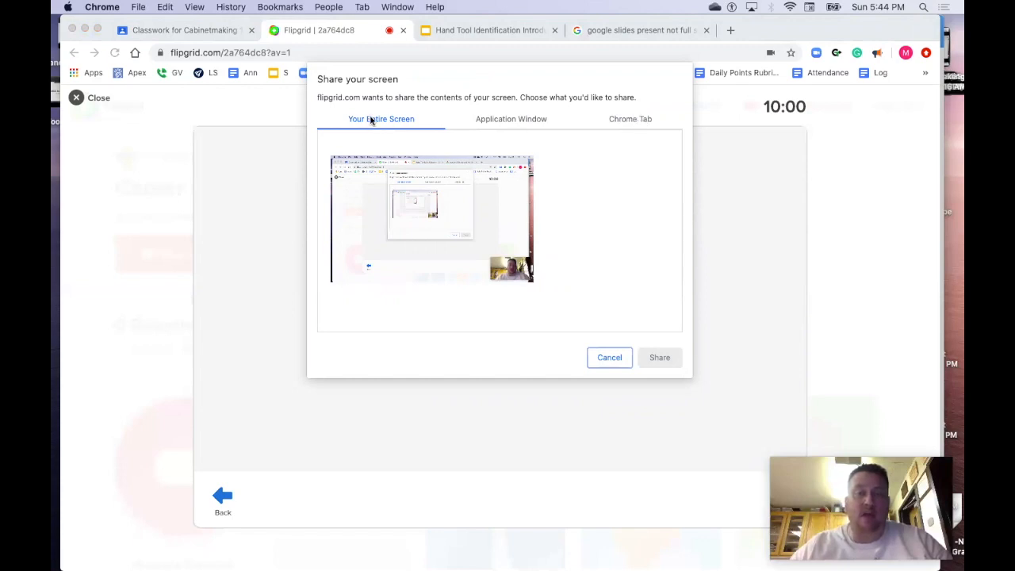
mouse_move(504, 256)
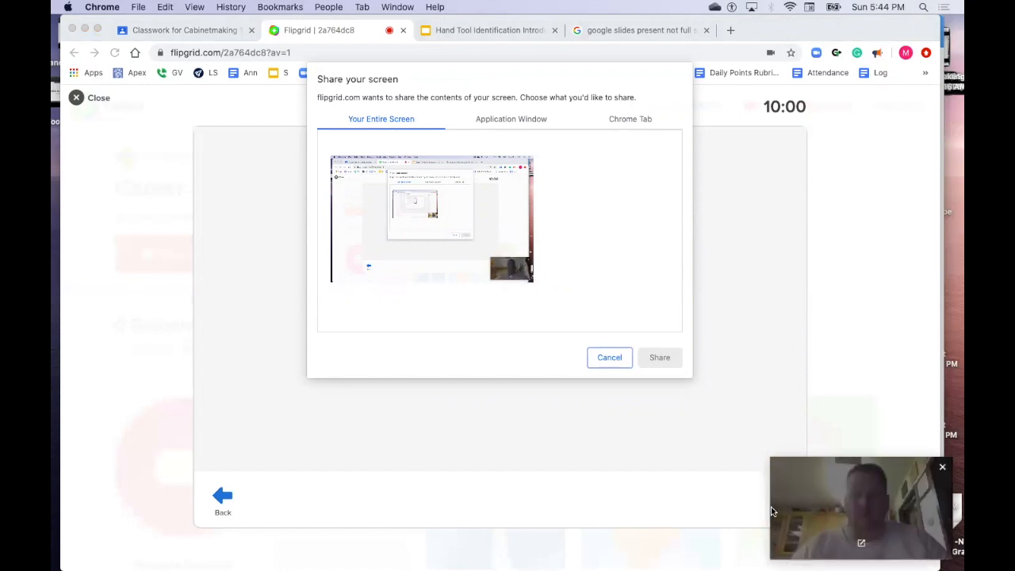
mouse_move(817, 485)
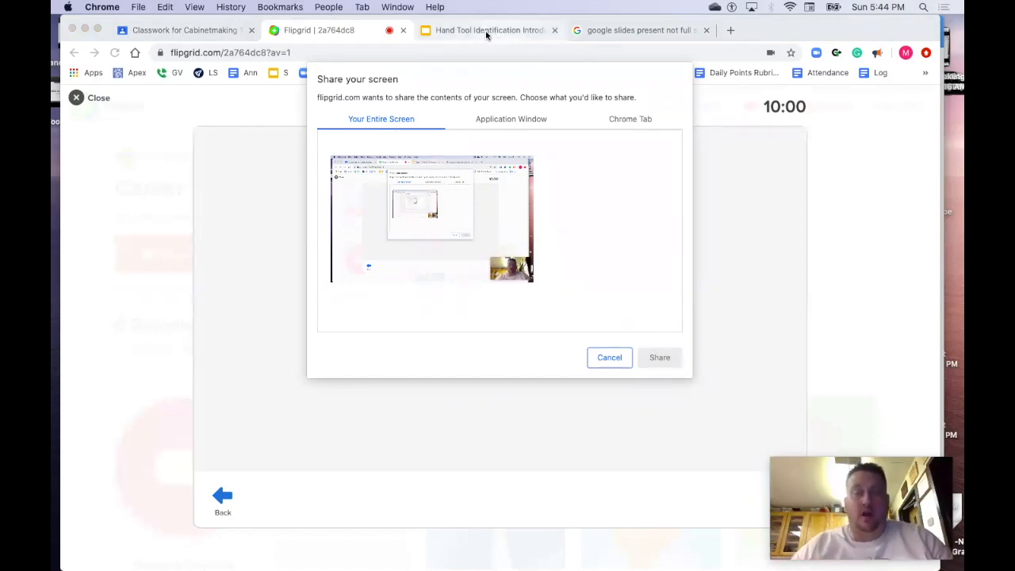
- Go to the PPE slide in the Hand Tool deck, then view the search on presenting without full screen
click(489, 31)
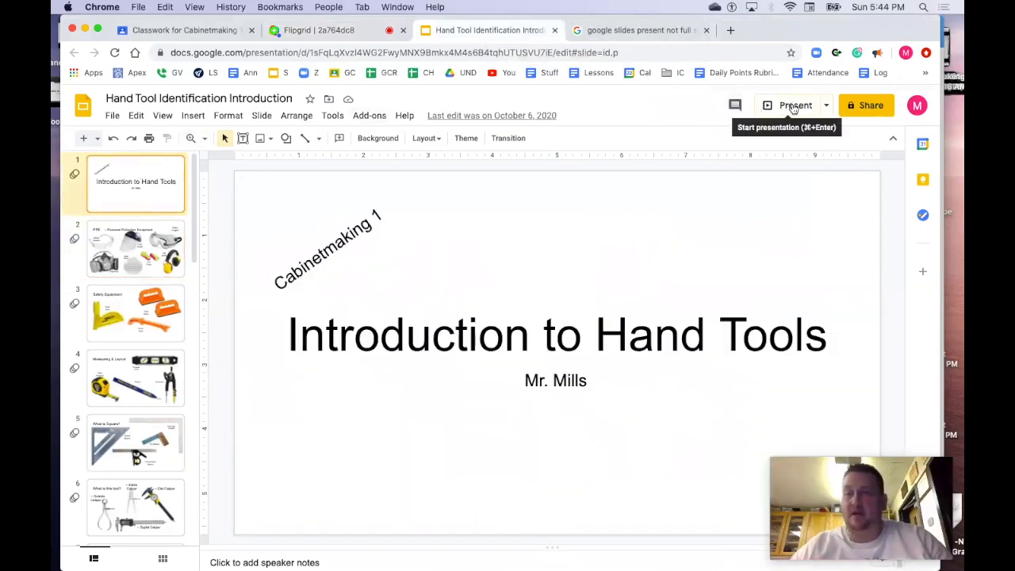
click(793, 104)
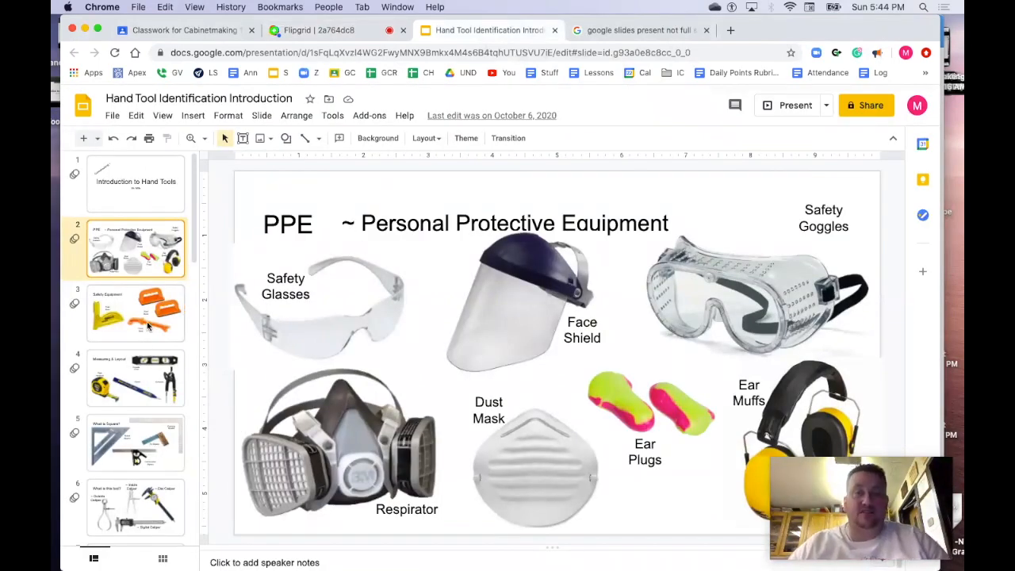
mouse_move(115, 295)
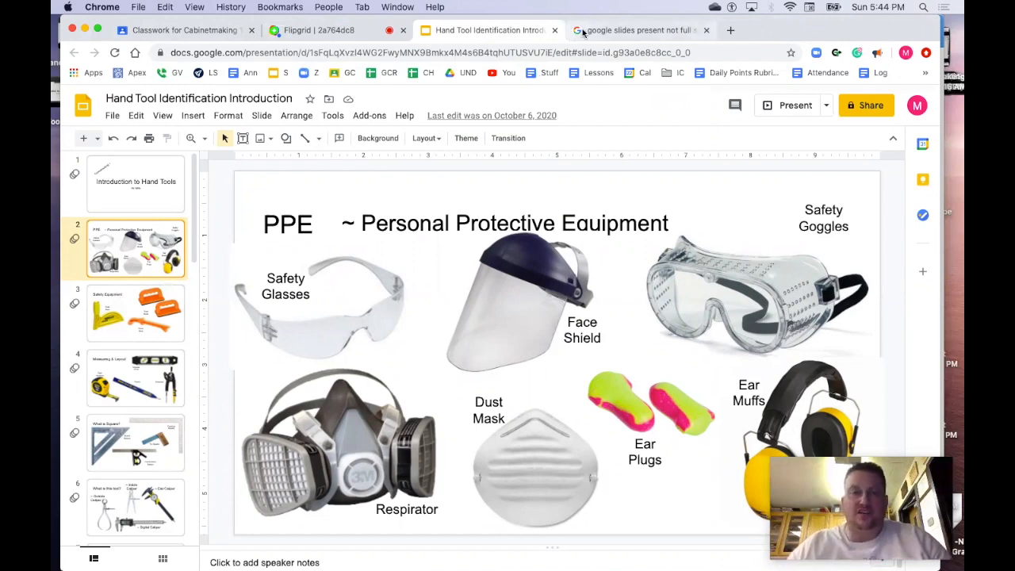
click(638, 31)
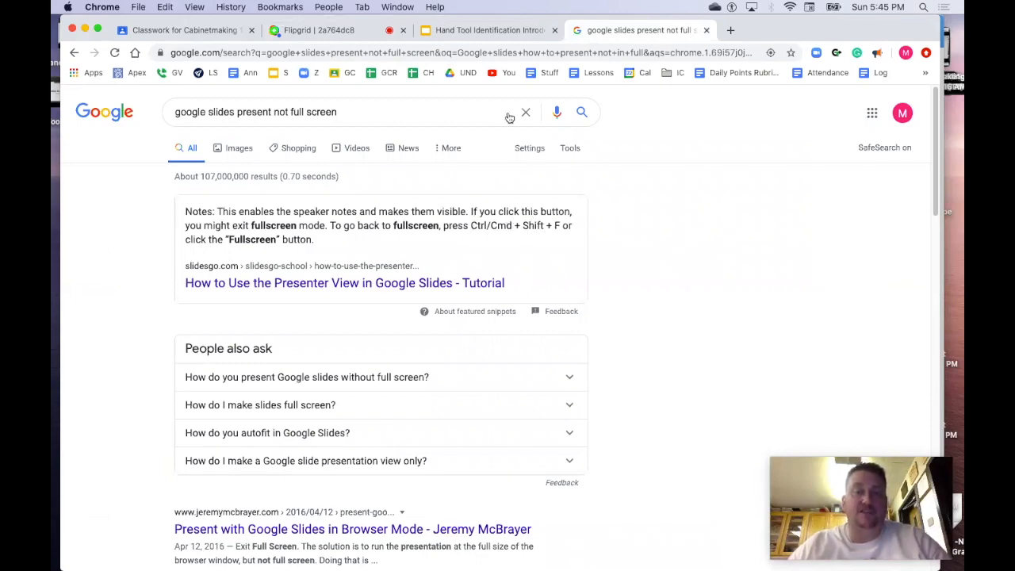
- Present the deck from the PPE slide and leave full screen with Esc while still presenting
click(484, 30)
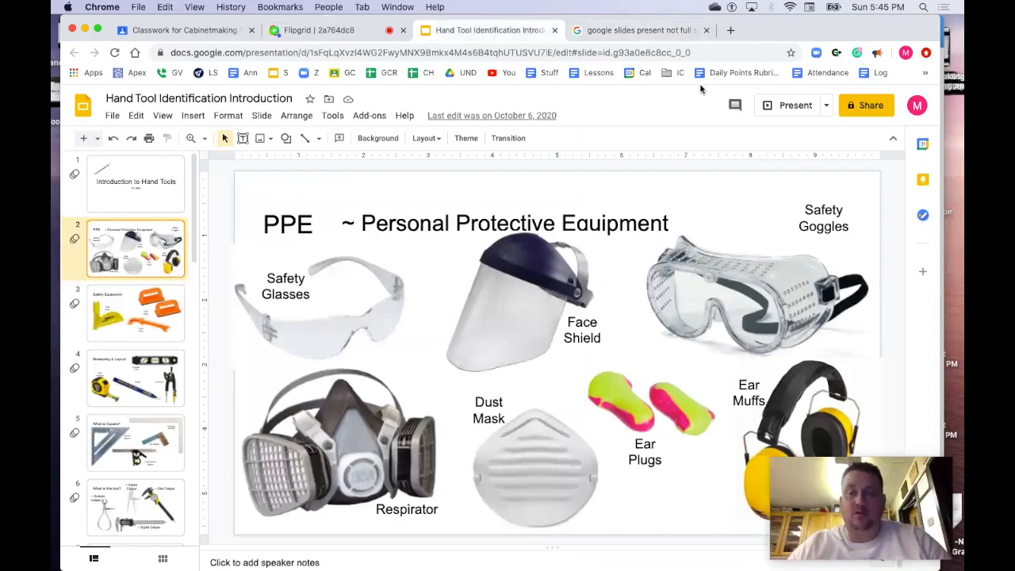
click(794, 104)
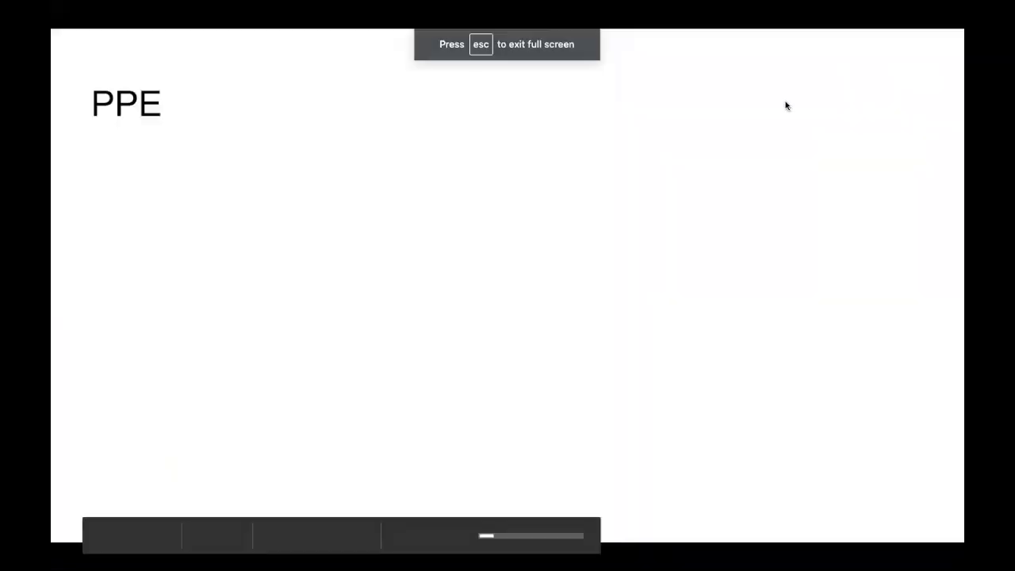
key(esc)
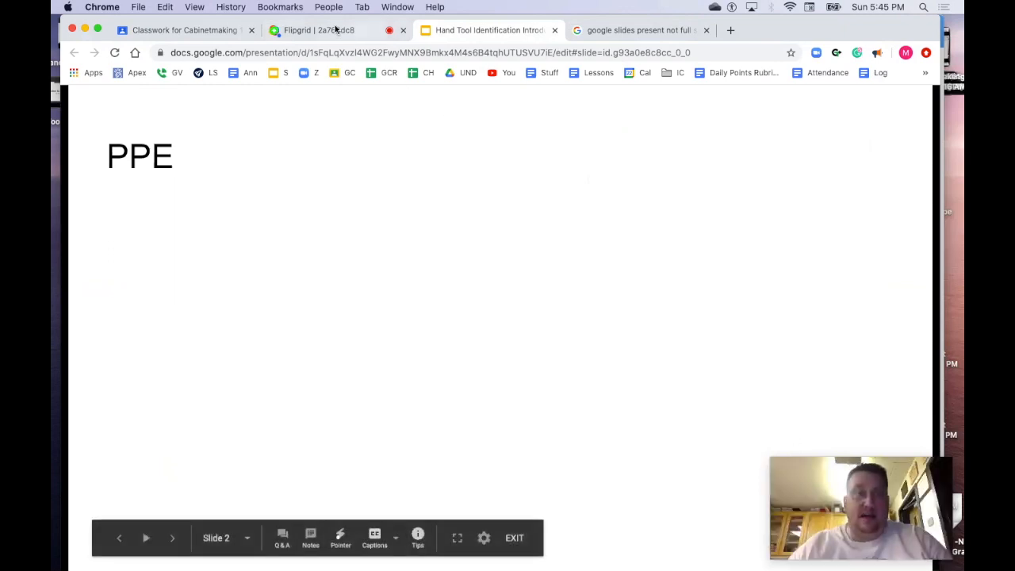
- Back in Flipgrid, share Your Entire Screen so capture starts with the 10:00 timer
click(319, 30)
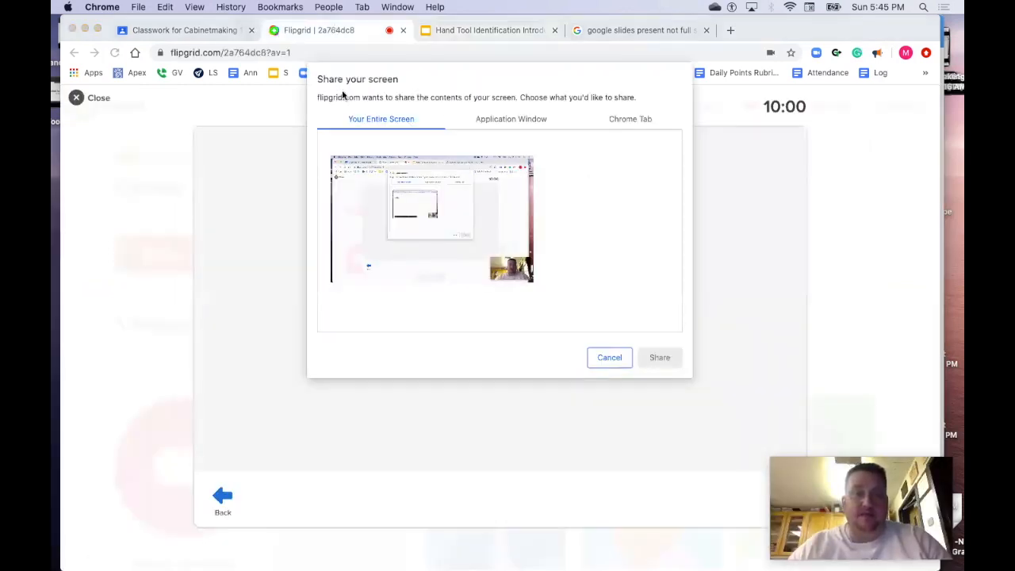
click(432, 219)
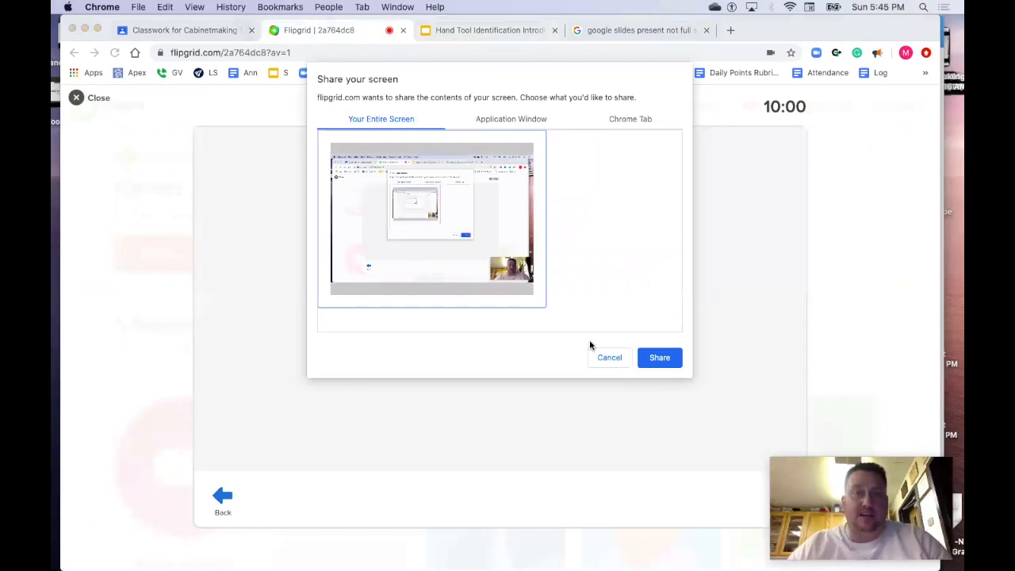
click(660, 359)
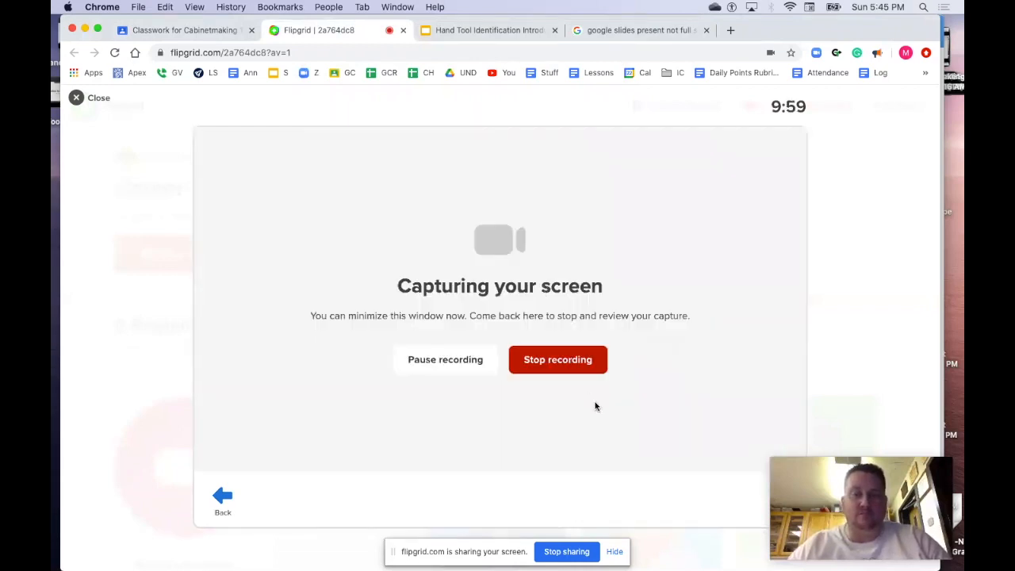
- Show the full Personal Protective Equipment slide during capture, then return to Flipgrid
click(489, 31)
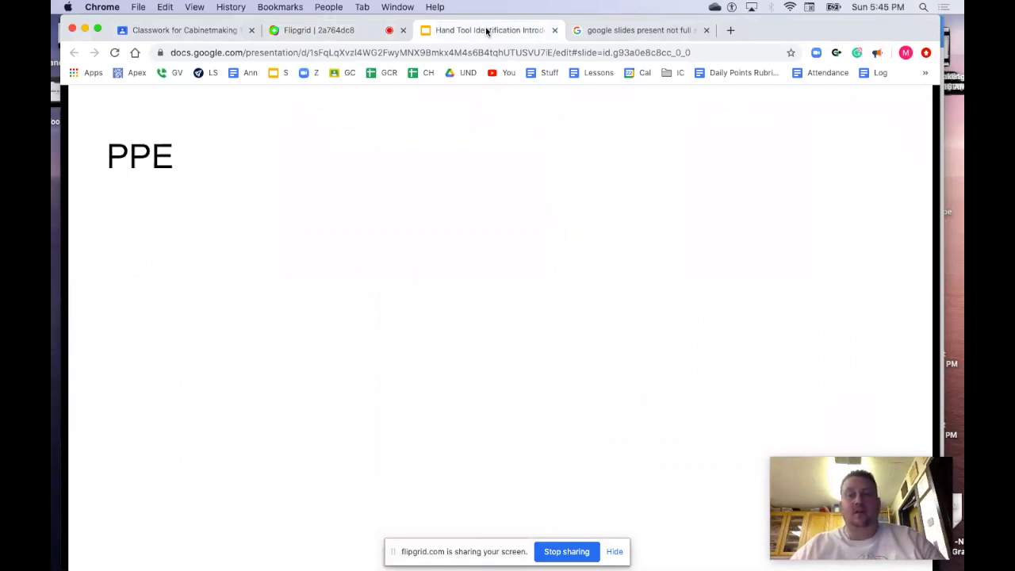
text(~ Personal Protective Equipment)
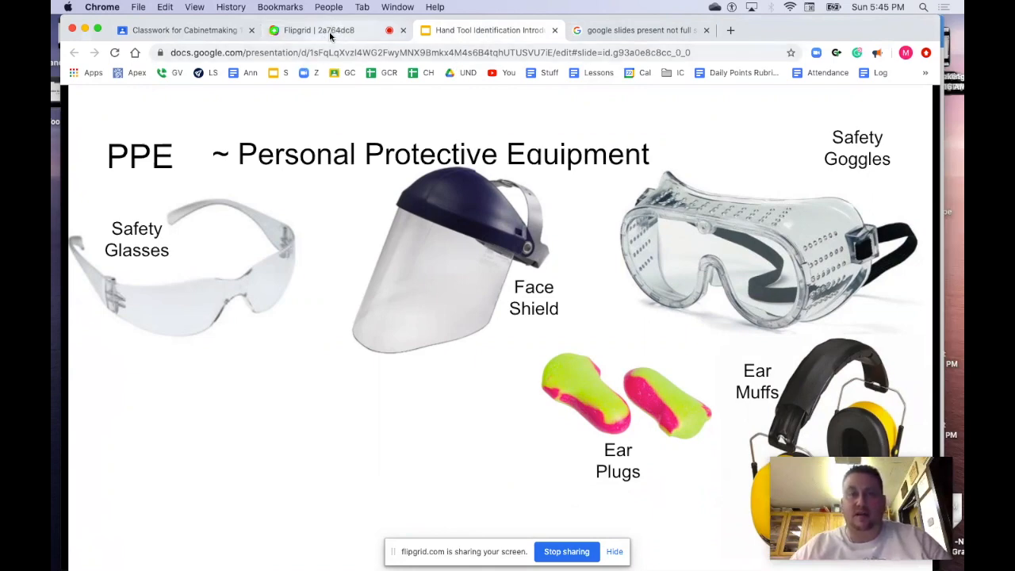
click(319, 30)
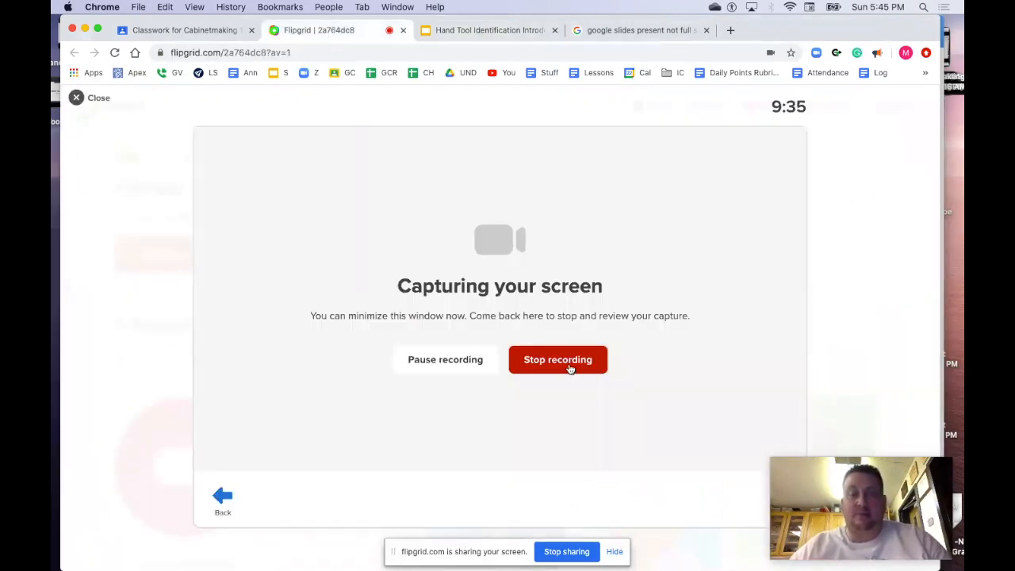
- Stop the screen recording and proceed to the Submit your video form
click(558, 358)
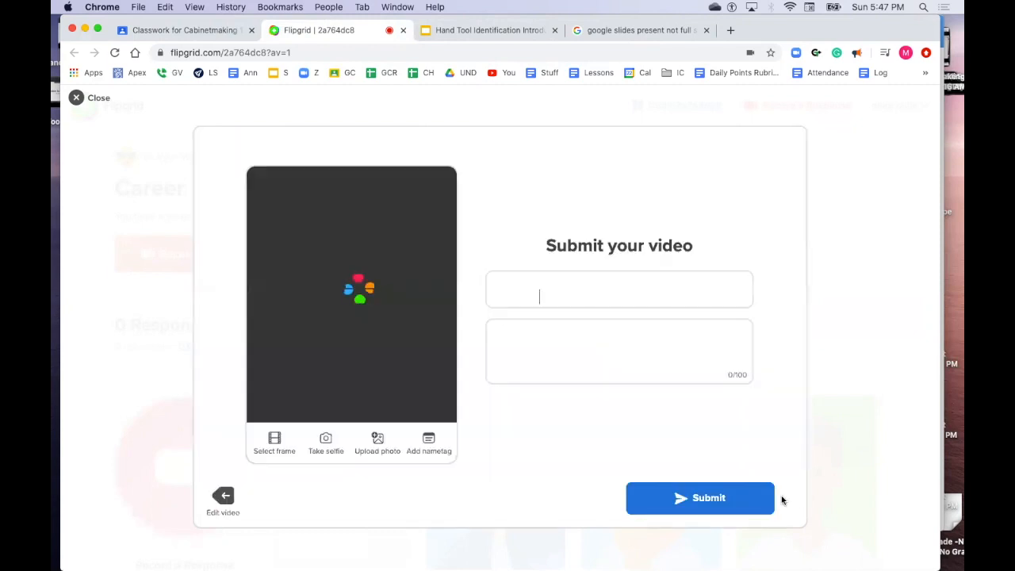
text(mike m)
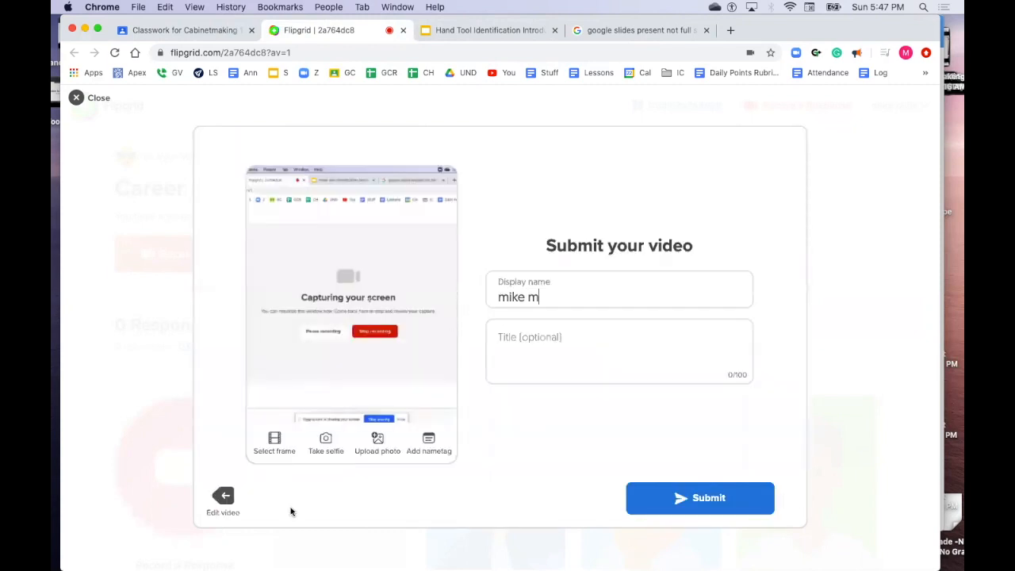
mouse_move(225, 495)
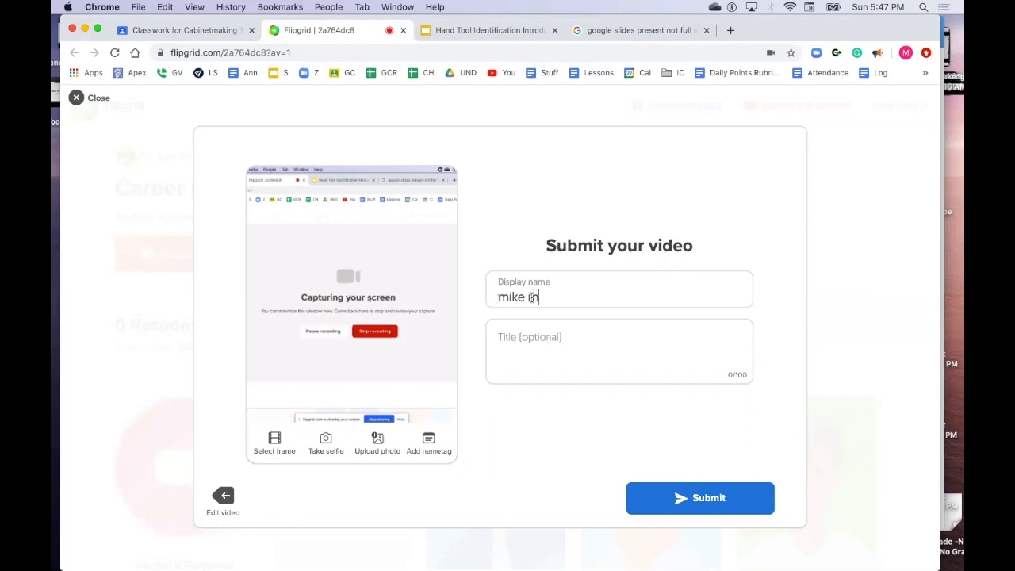
text(i)
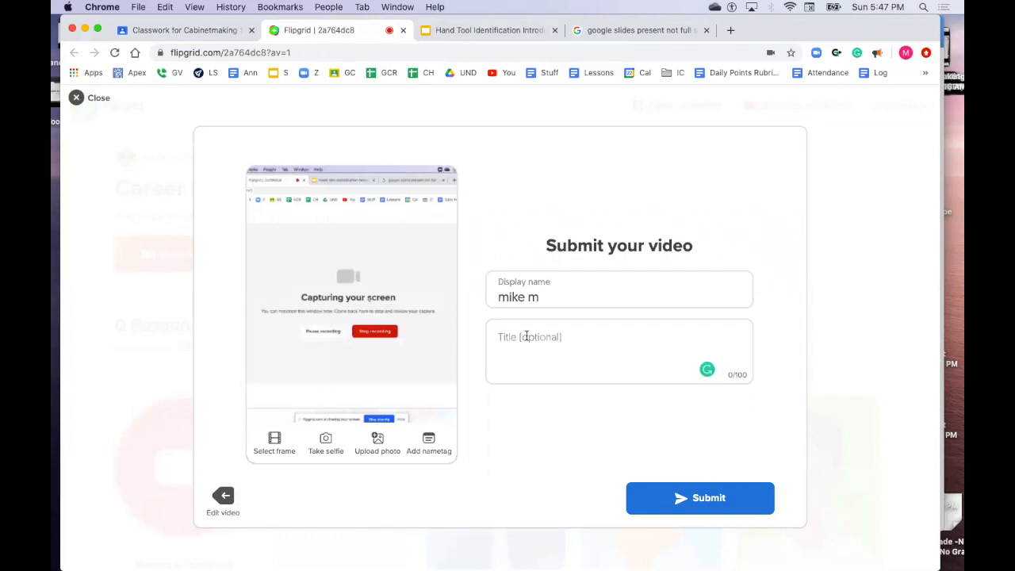
text(Brickl)
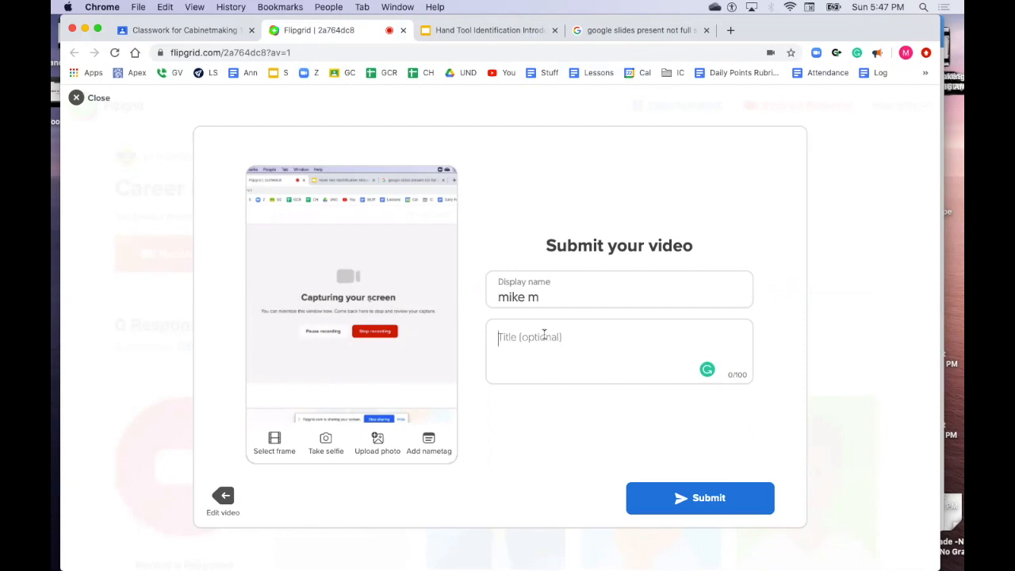
mouse_move(273, 457)
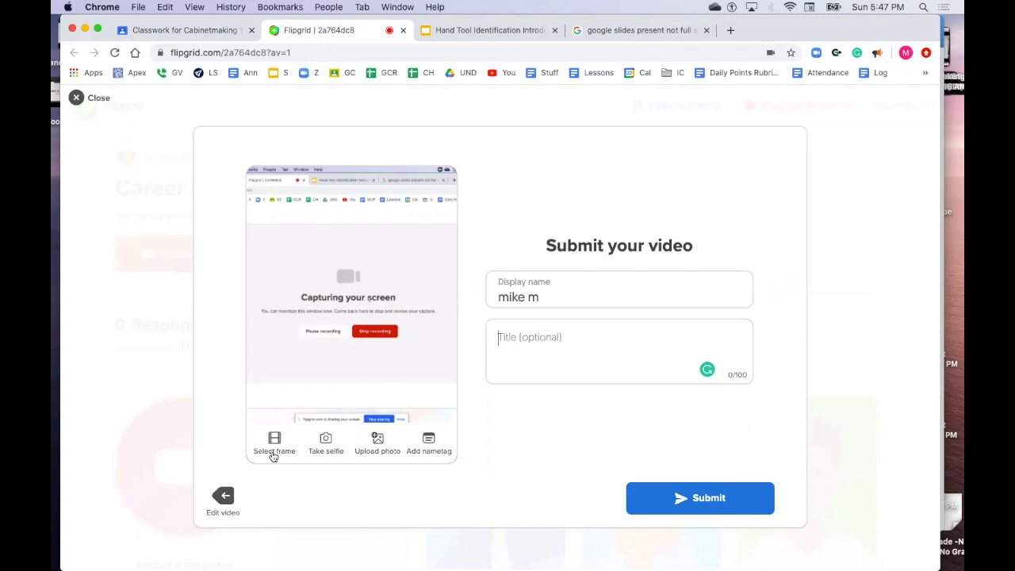
mouse_move(301, 438)
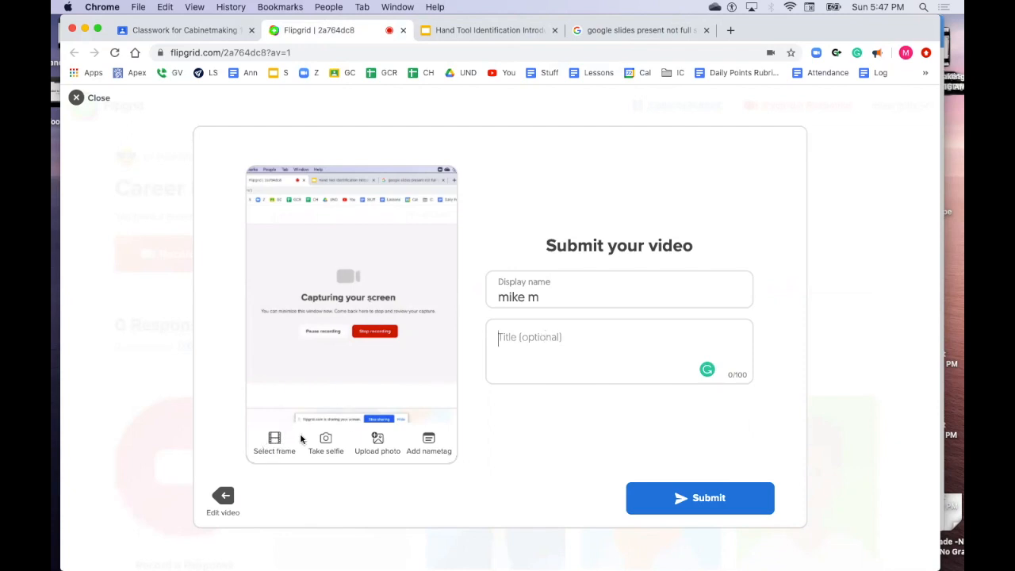
mouse_move(349, 297)
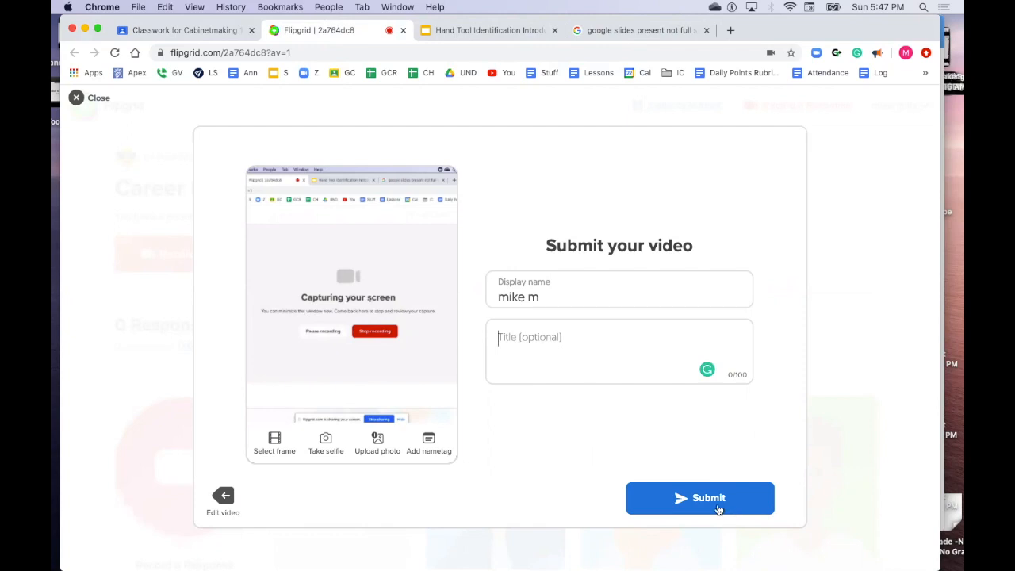
mouse_move(700, 500)
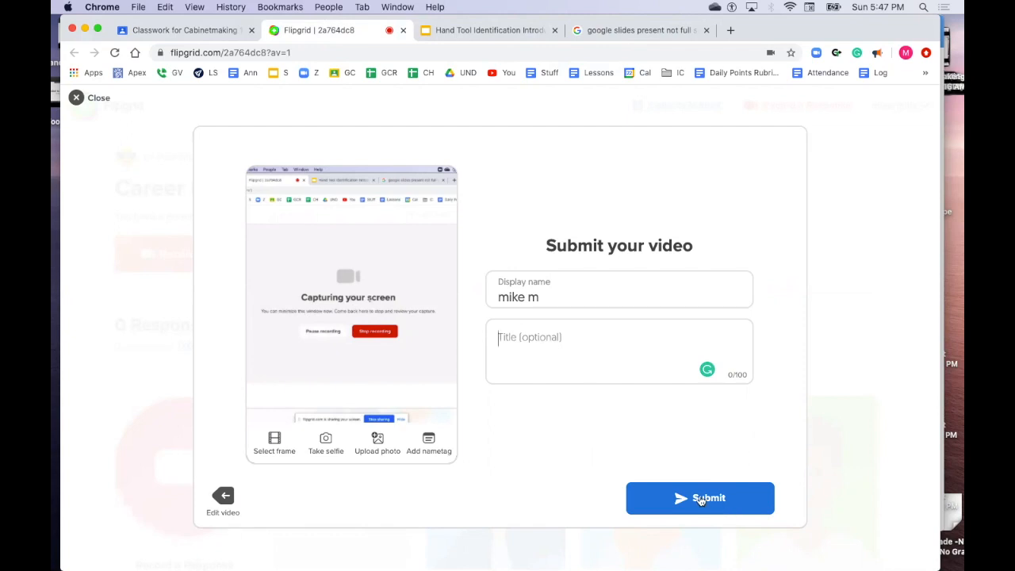
- Submit the recorded video and let the upload finish, returning to Flipgrid to see the Success message
click(700, 498)
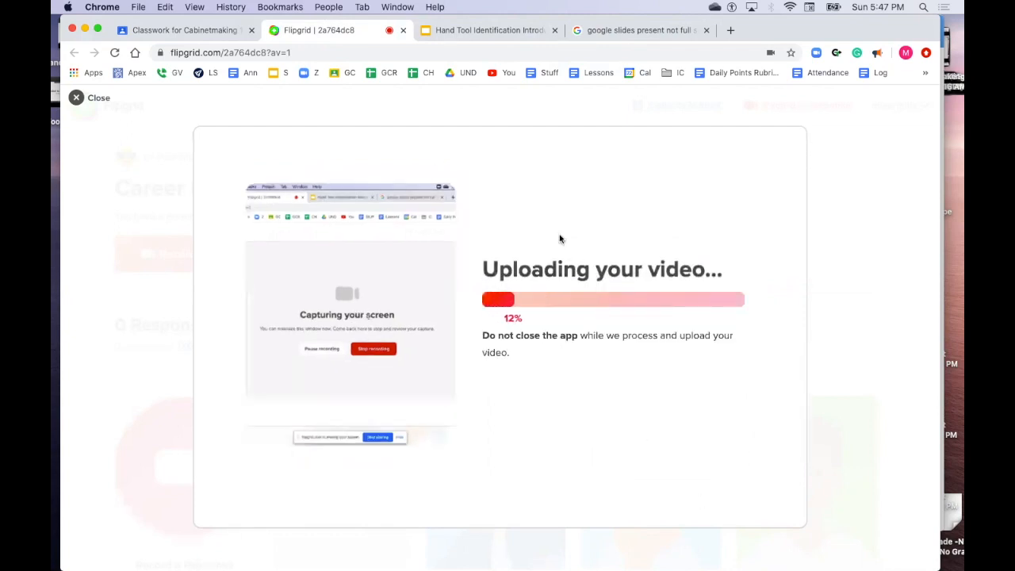
click(489, 30)
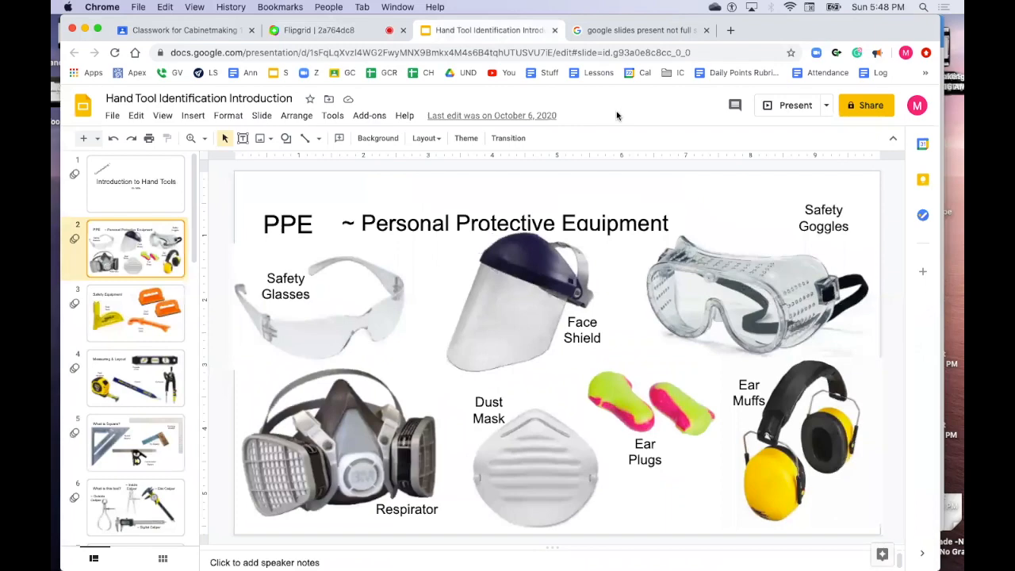
click(319, 30)
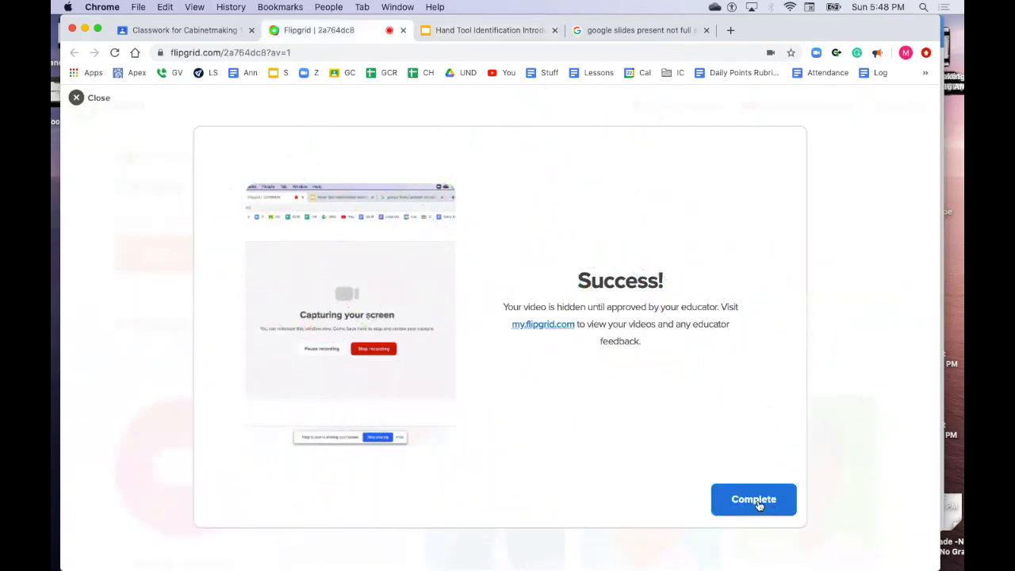
- Complete the submission and scroll the Career Presentations topic to the 'Video submitted!' card
click(753, 499)
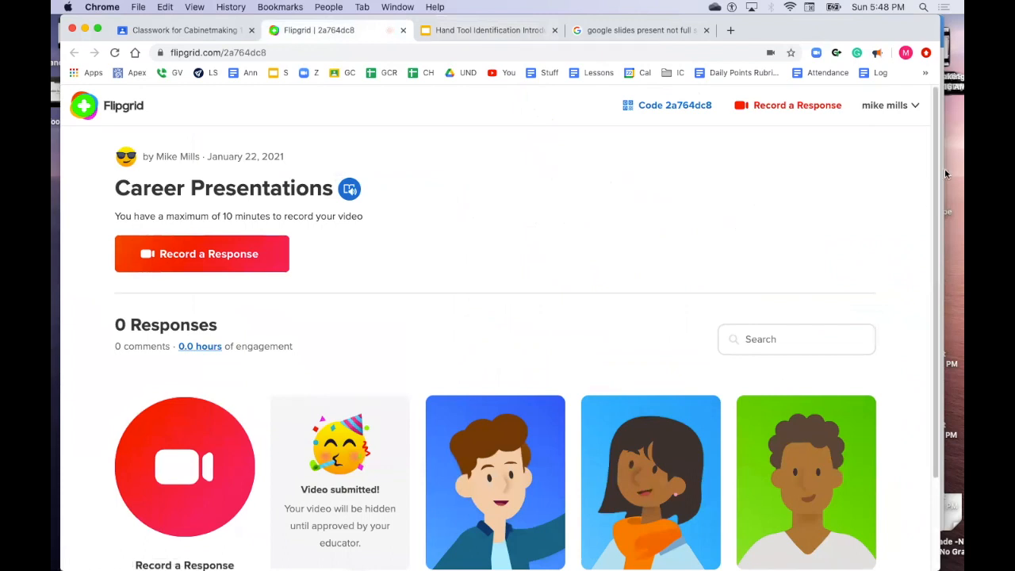
scroll(down, 3)
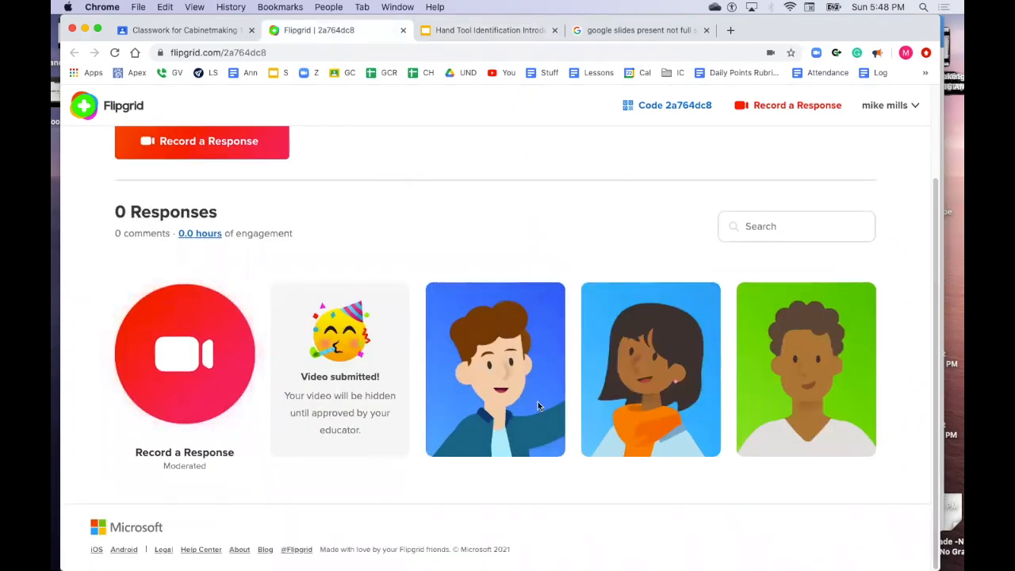
mouse_move(813, 387)
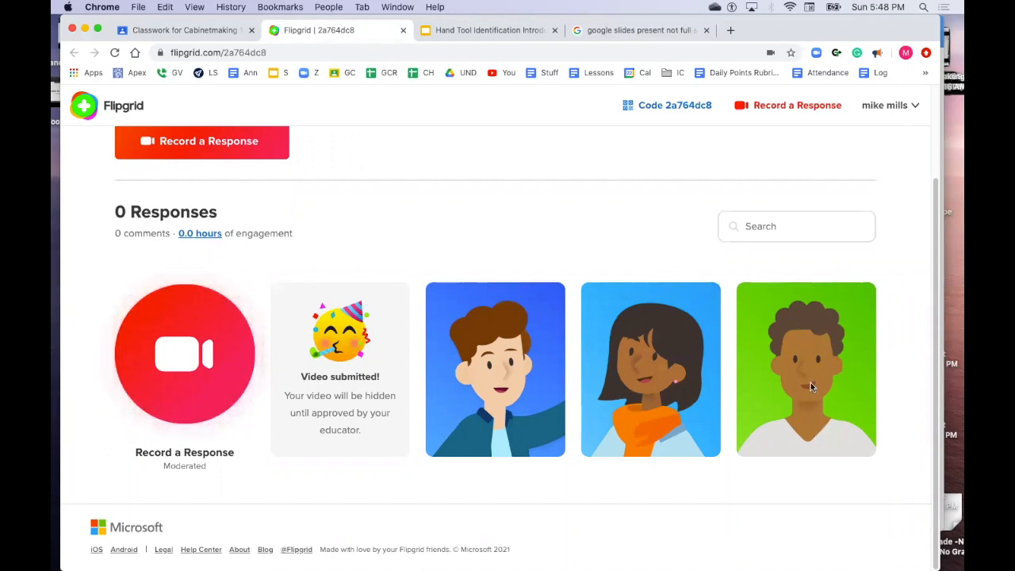
mouse_move(505, 403)
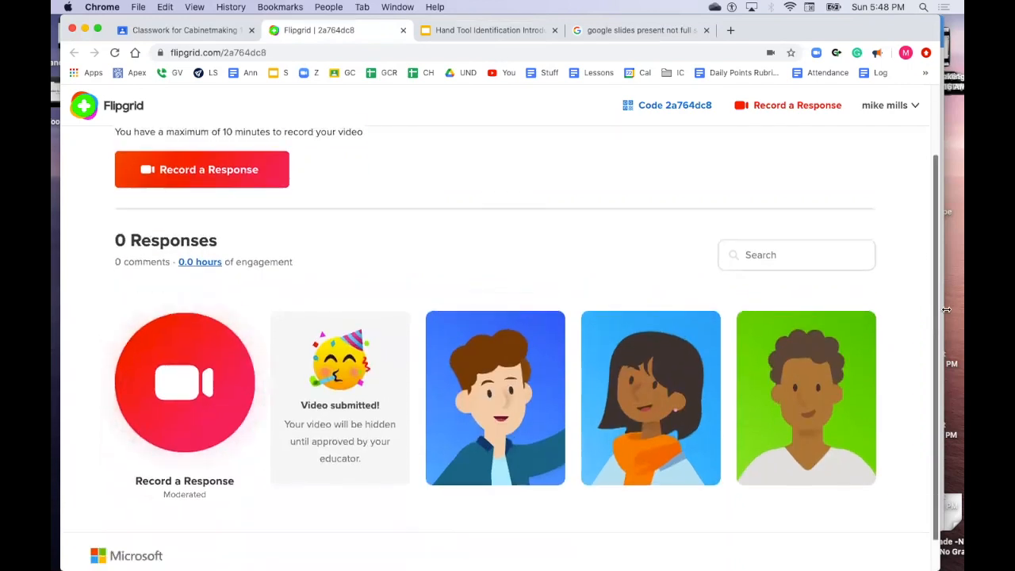
scroll(down, 3)
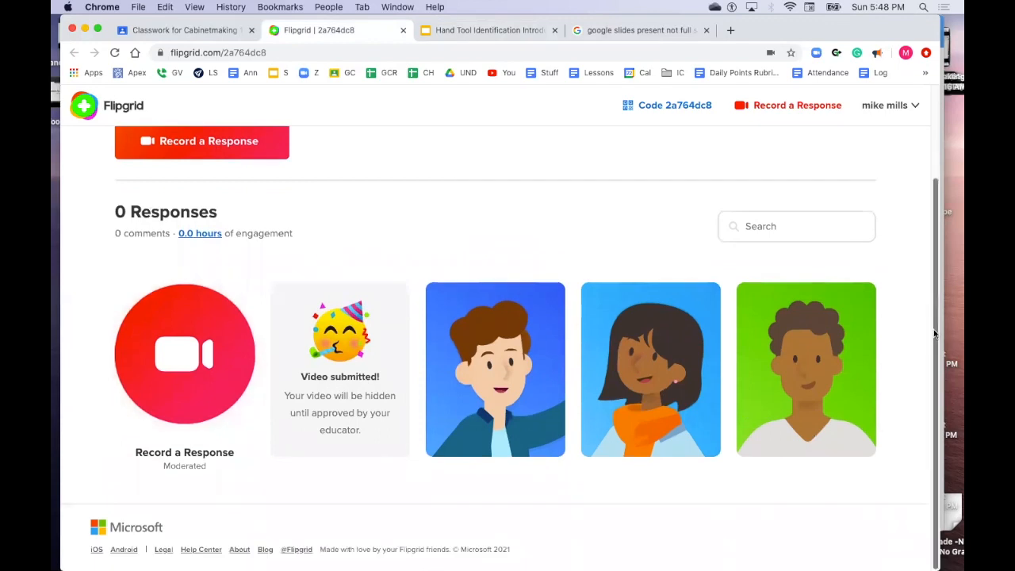
scroll(up, 3)
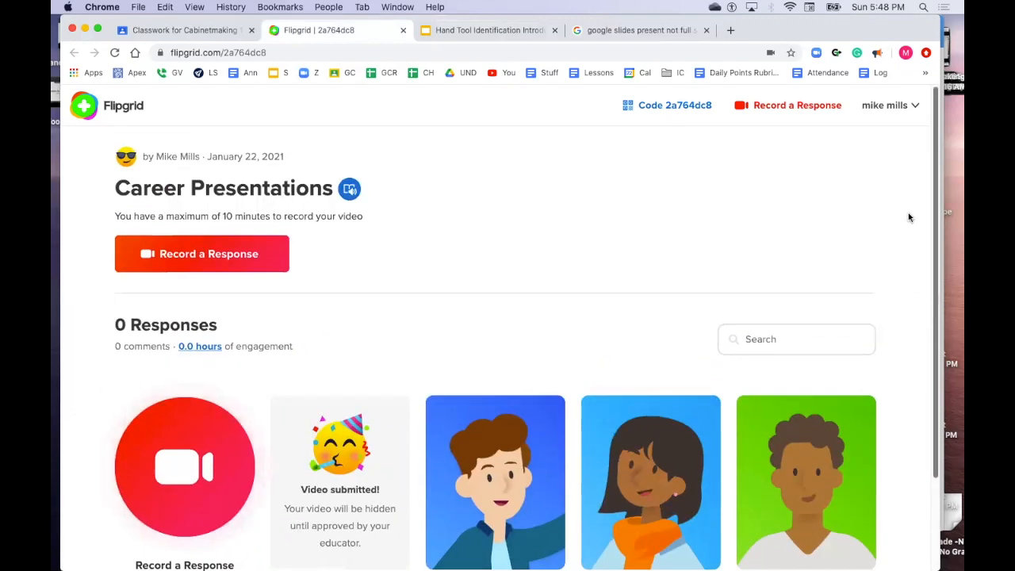
mouse_move(507, 368)
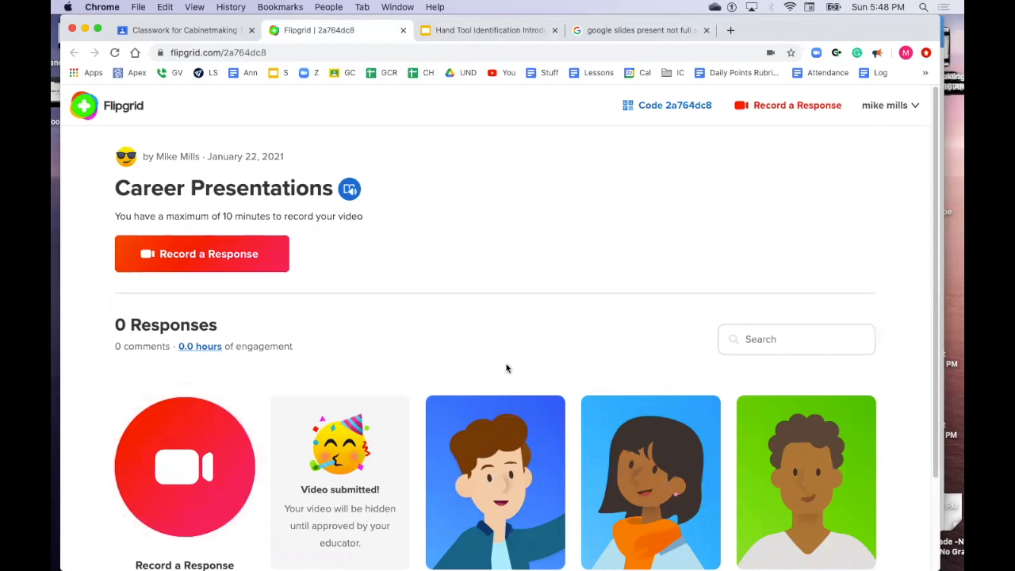
mouse_move(320, 253)
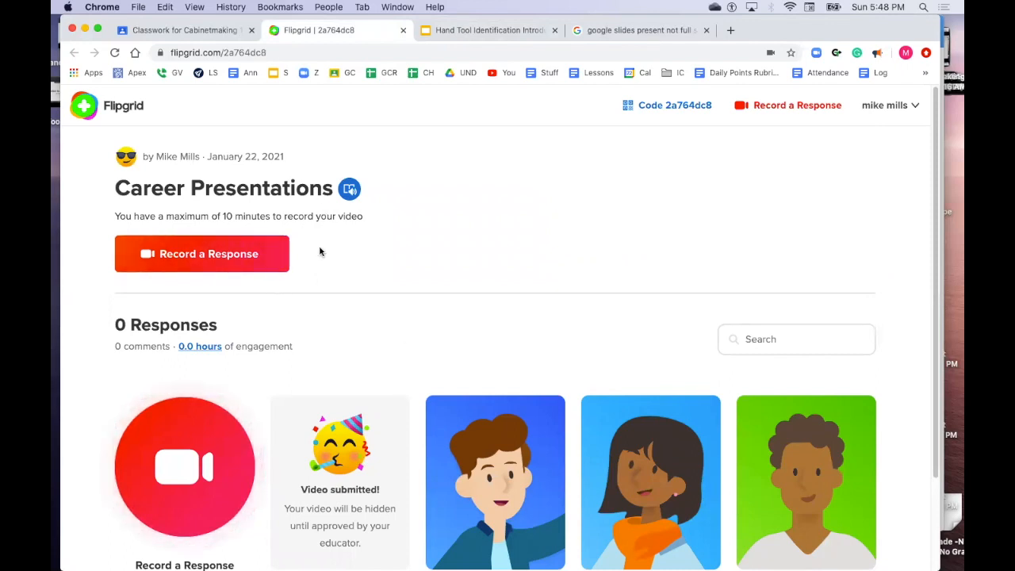